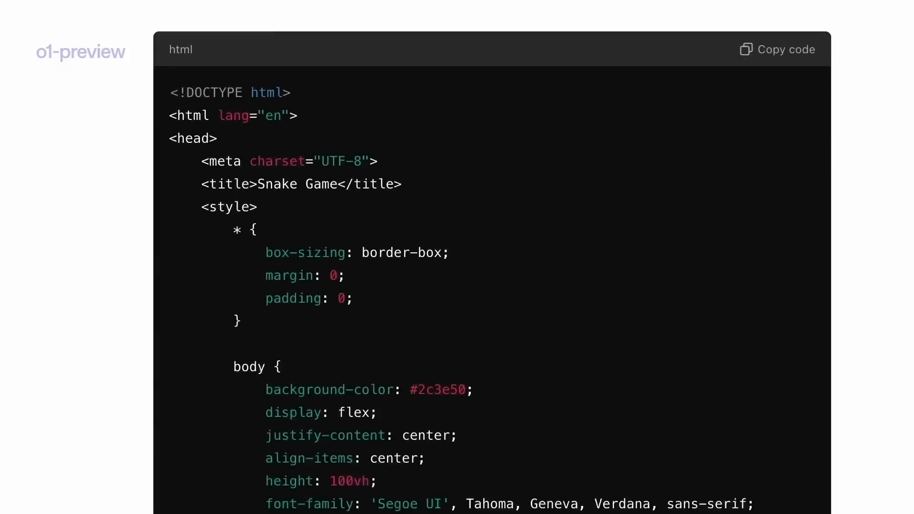
Step: Scroll down through the o1-preview snake game HTML code in ChatGPT
{"action": "scroll", "scroll_direction": "down", "scroll_amount": 3}
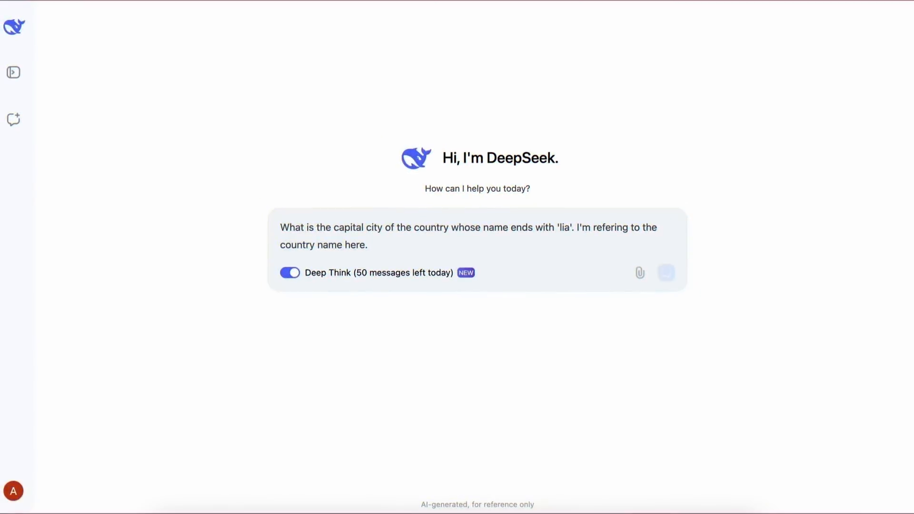
Step: Submit the Deep Think question about the capital of the country ending in 'lia'
{"action": "left_click", "coordinate": [665, 272]}
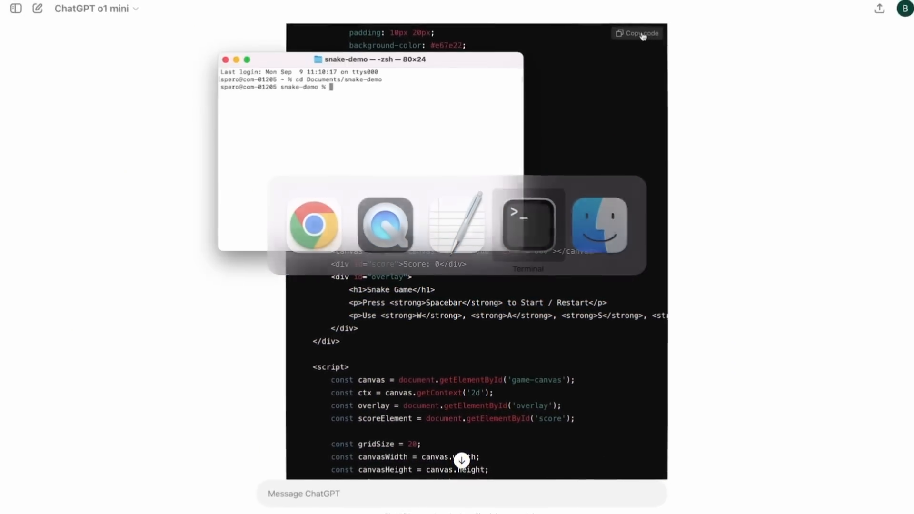
Step: Type vim in the terminal in the snake-demo folder
{"action": "type", "text": "vim"}
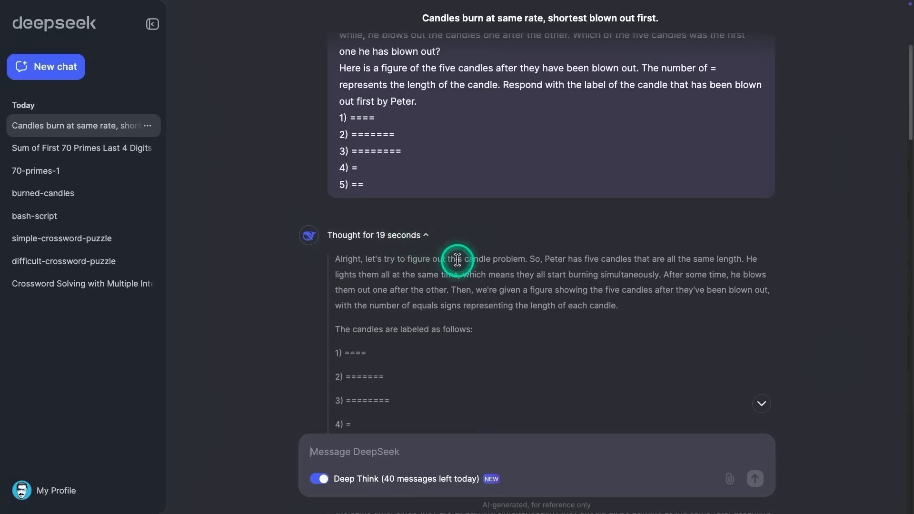
Step: Scroll through the candle puzzle reasoning and the Java ImageGenerationApp code
{"action": "scroll", "scroll_direction": "down", "scroll_amount": 3}
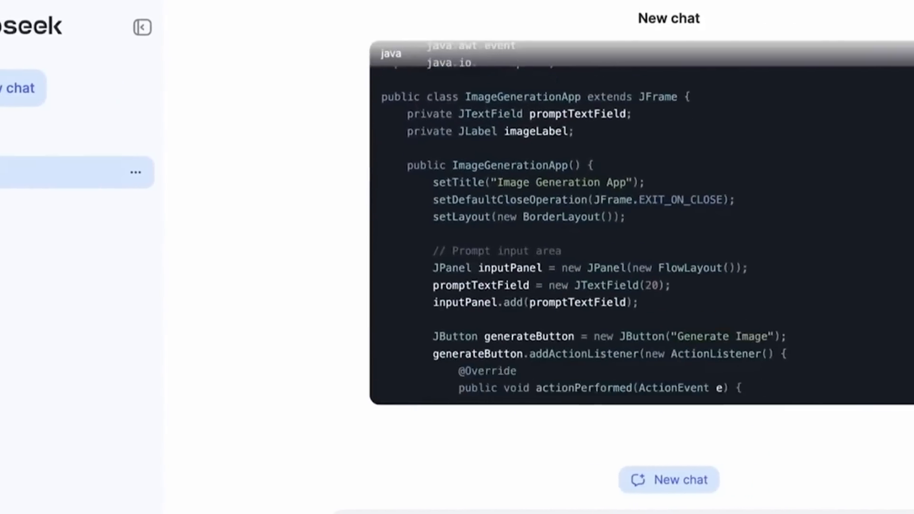
{"action": "scroll", "scroll_direction": "down", "scroll_amount": 3}
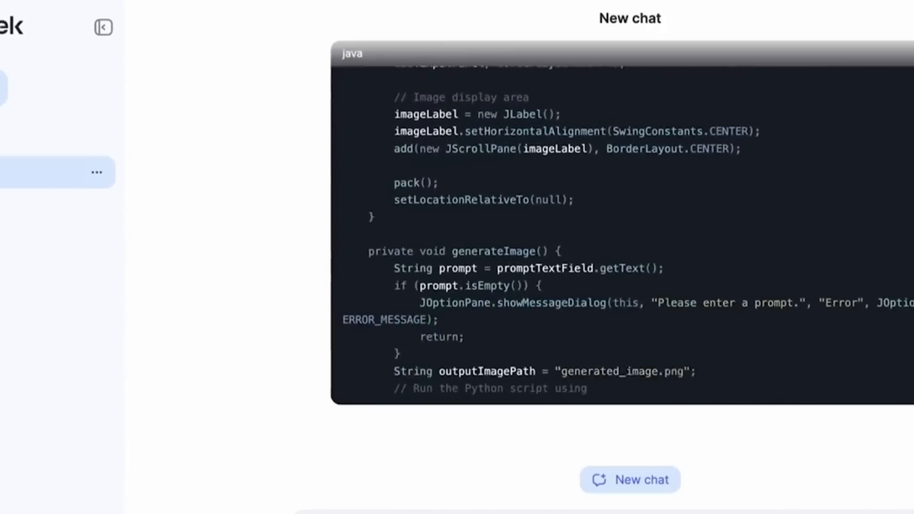